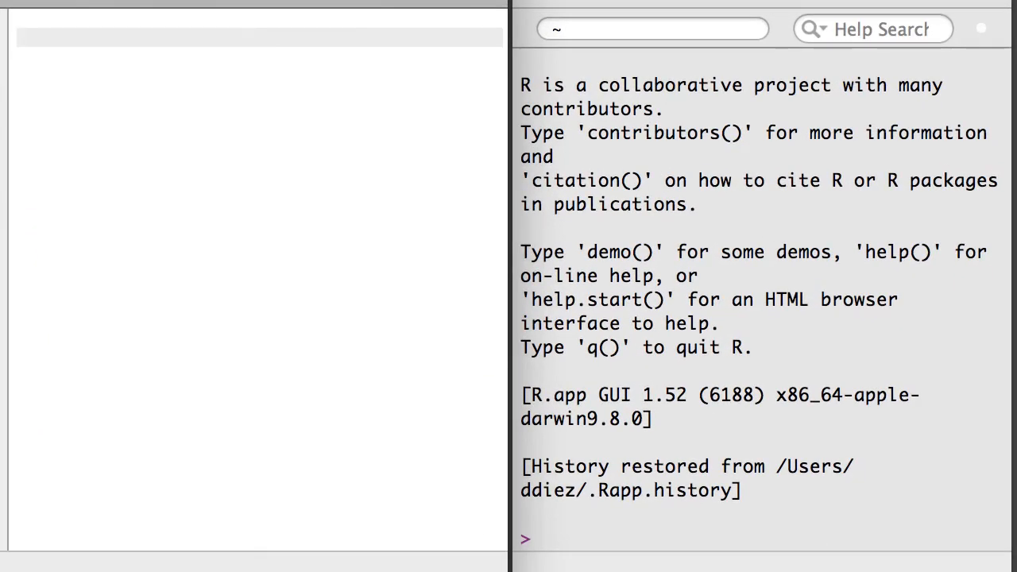
- Write annoying <- function(x) returning rep(x, 1000) and call annoying(1:3), selecting return for replacement
text(annoying <- f)
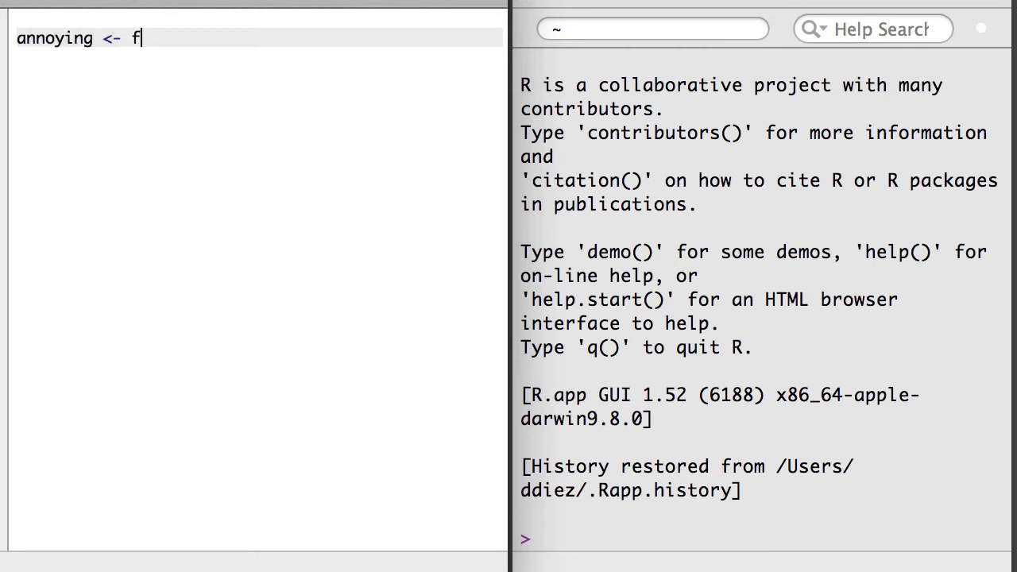
text(unction(x) {)
text(return(rep(x, 1000)
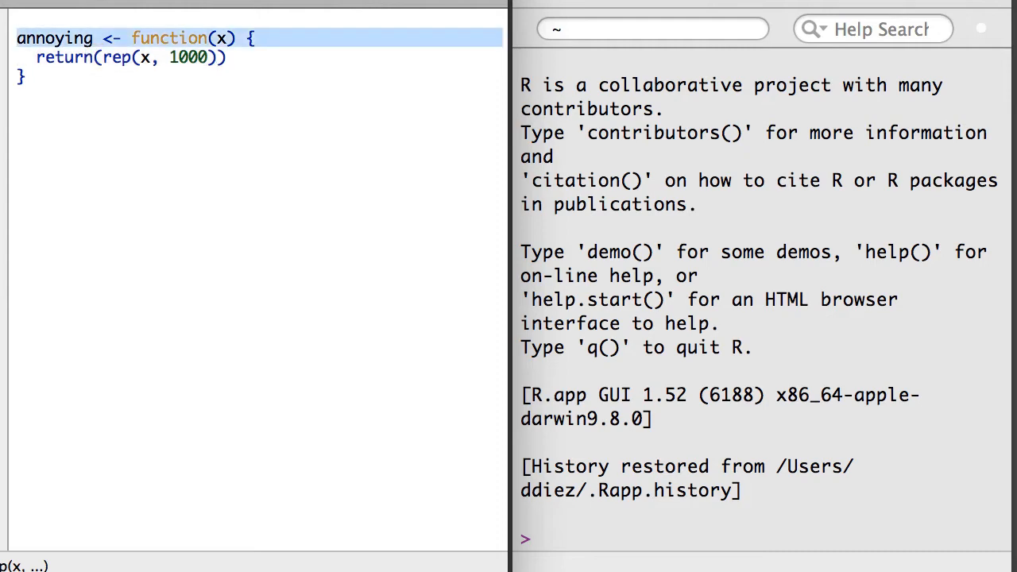
text(annoying(1)
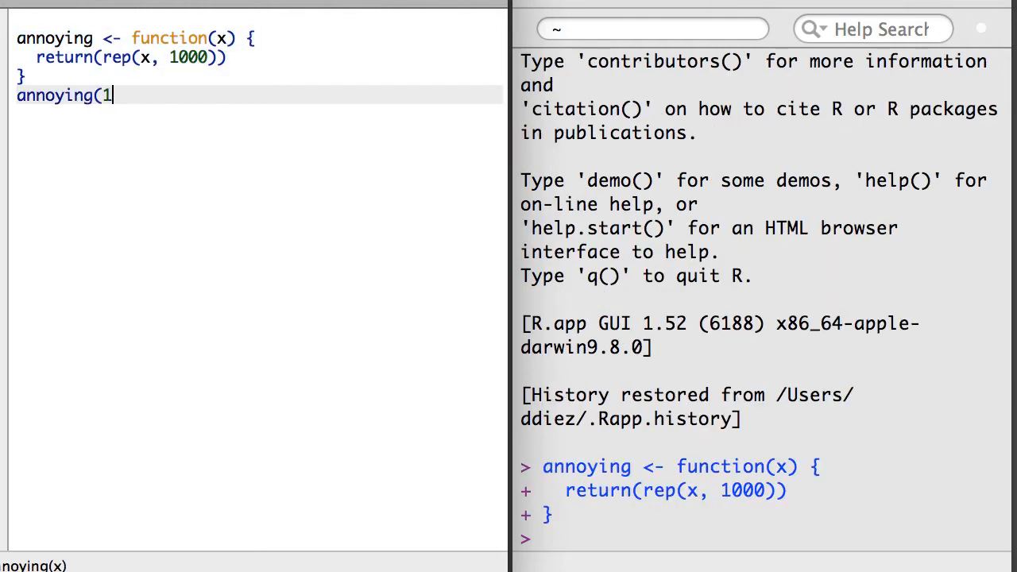
text(:3))
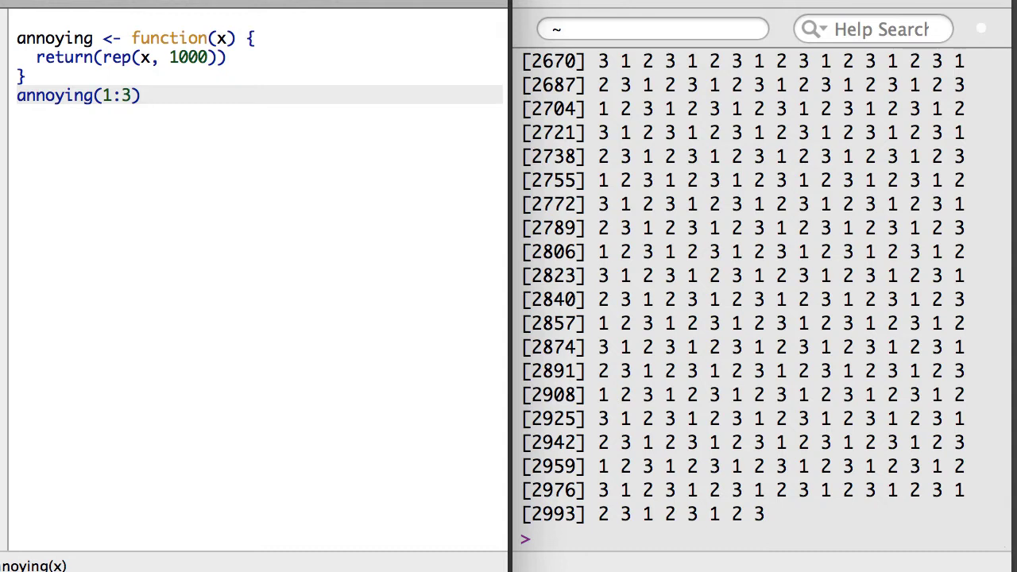
double_click(65, 56)
text(invisibl)
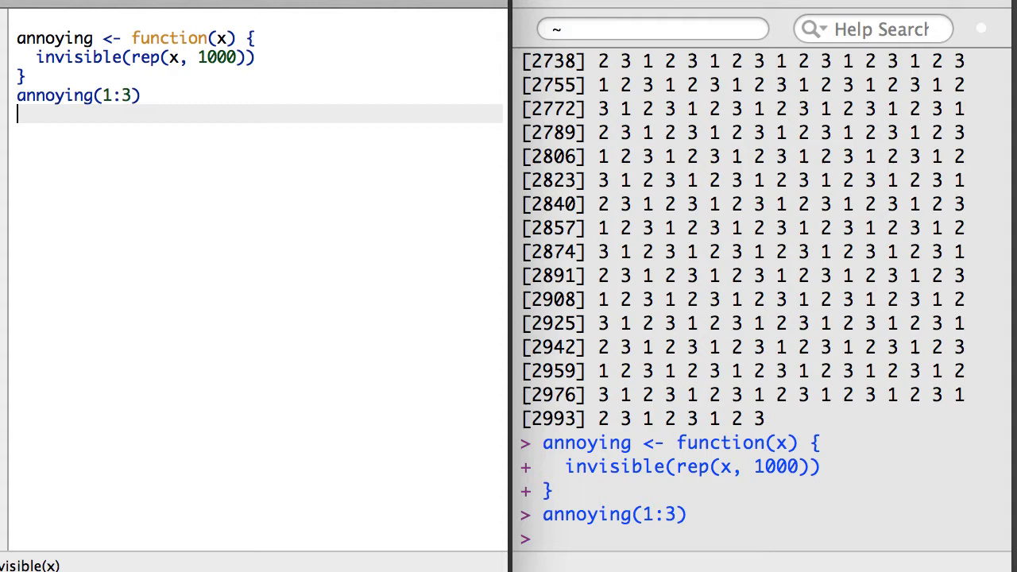
- Assign annoying(1:3) to tmp and add a tmp line to print the stored result
text(tmp <-)
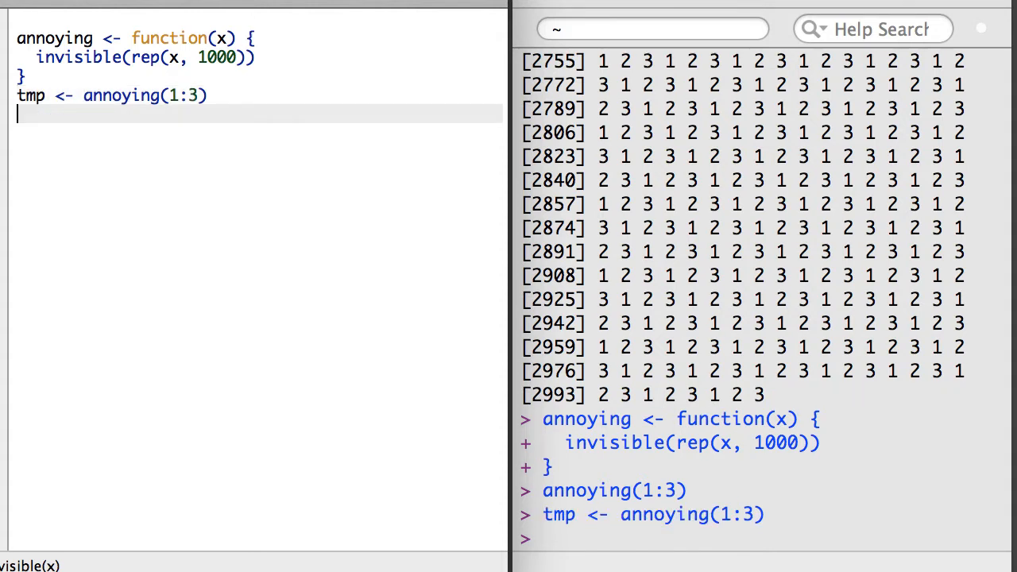
text(tmp)
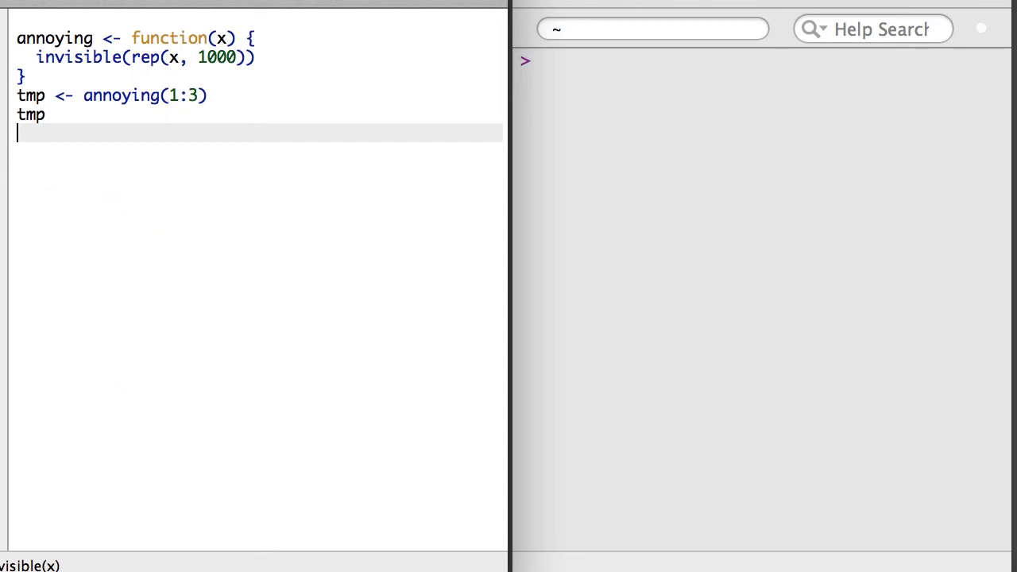
- Write LogMe <- function(x) { return(ifelse(x > 1, LogMe(log(x)), x)) } and start a LogMe(3. call
text(L)
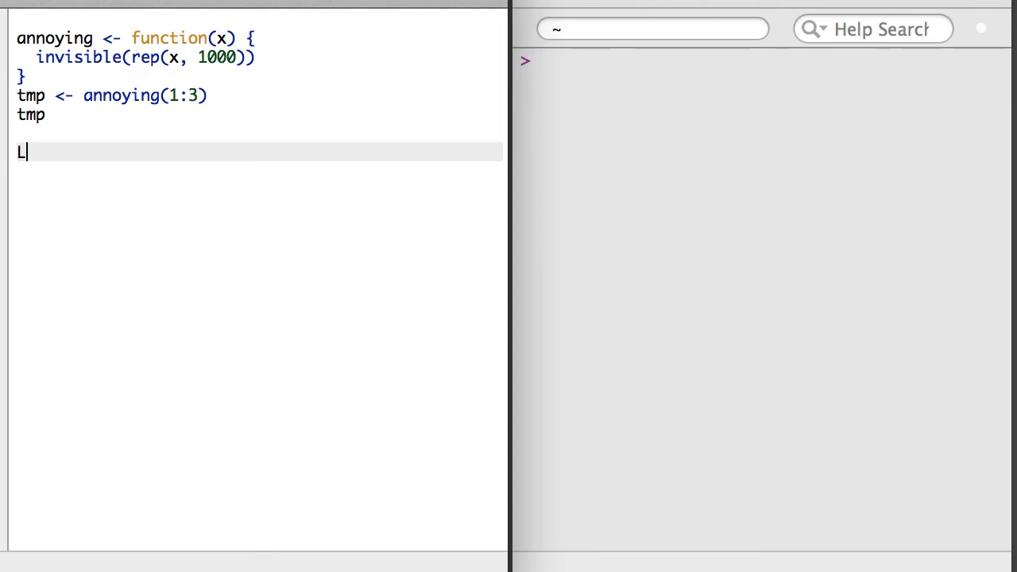
text(ogMe <- func)
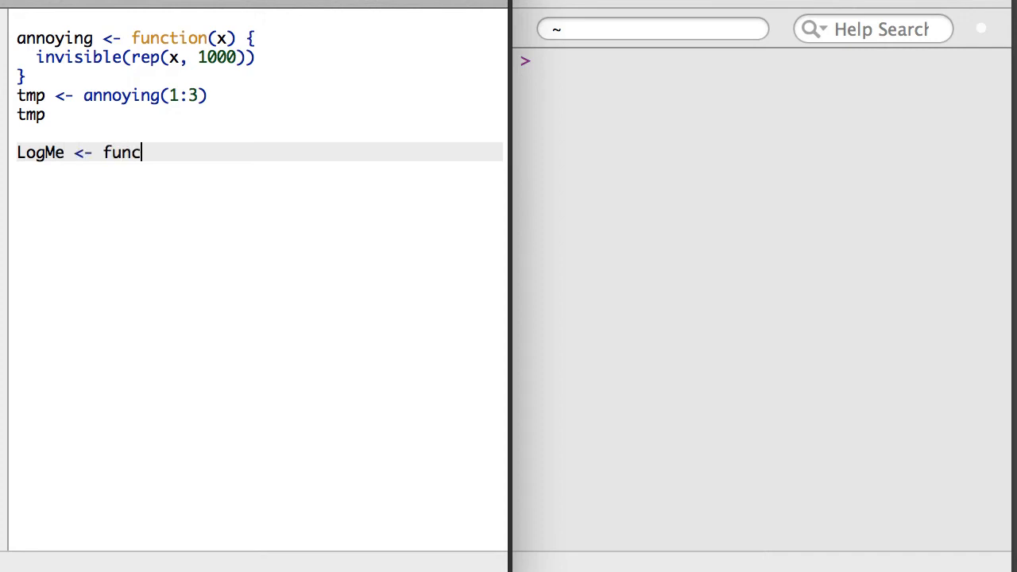
text(tion(x) {)
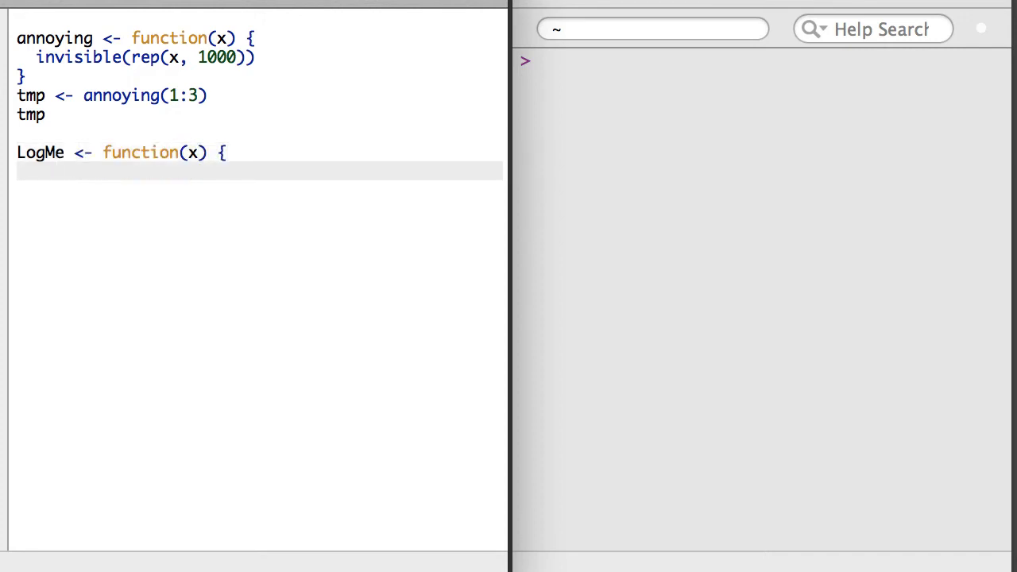
text(return(ifelse)
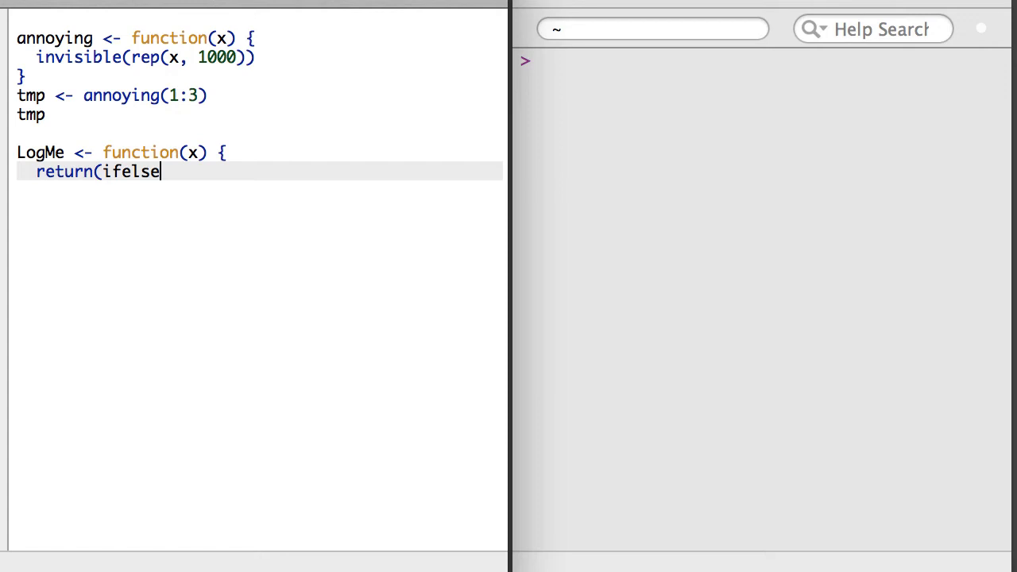
text((x > 1, LogMe(l)
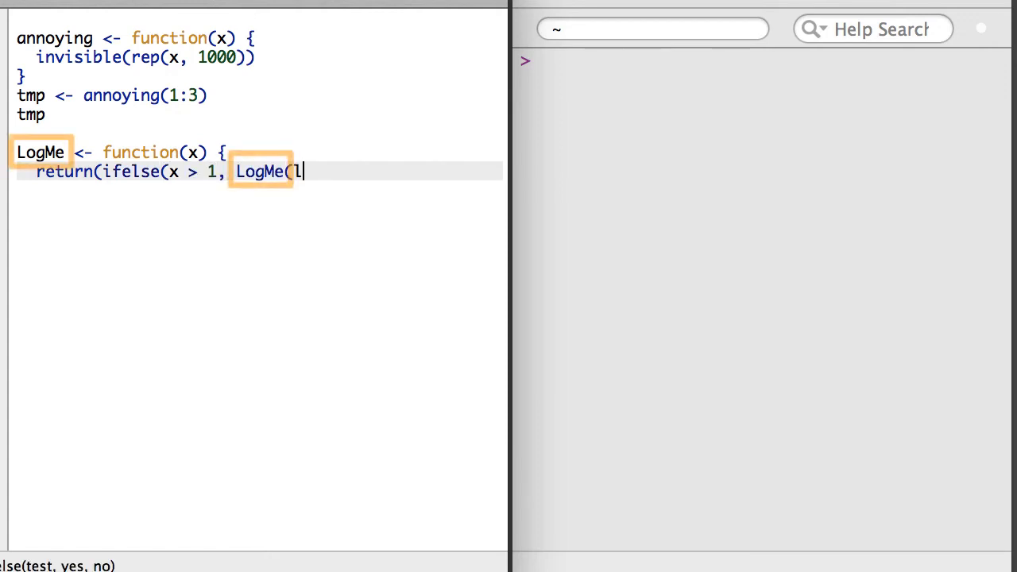
text(og(x)), x)
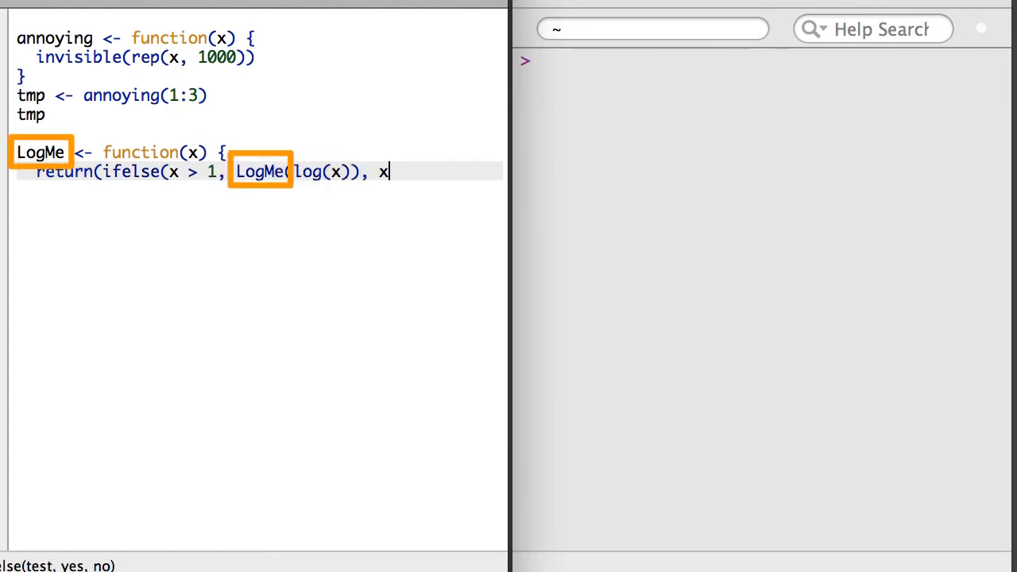
text())
text(})
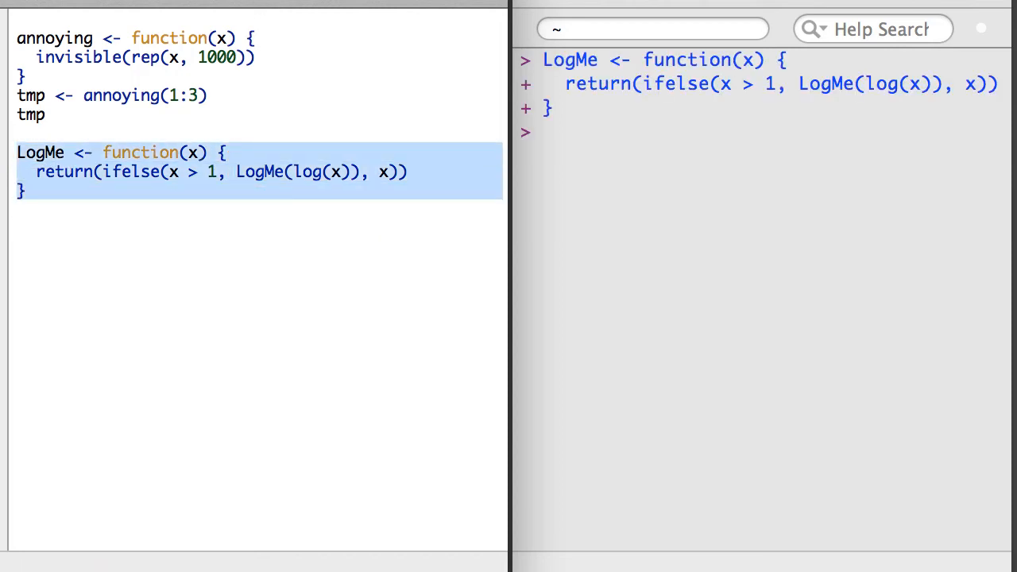
text(LogMe(3.)
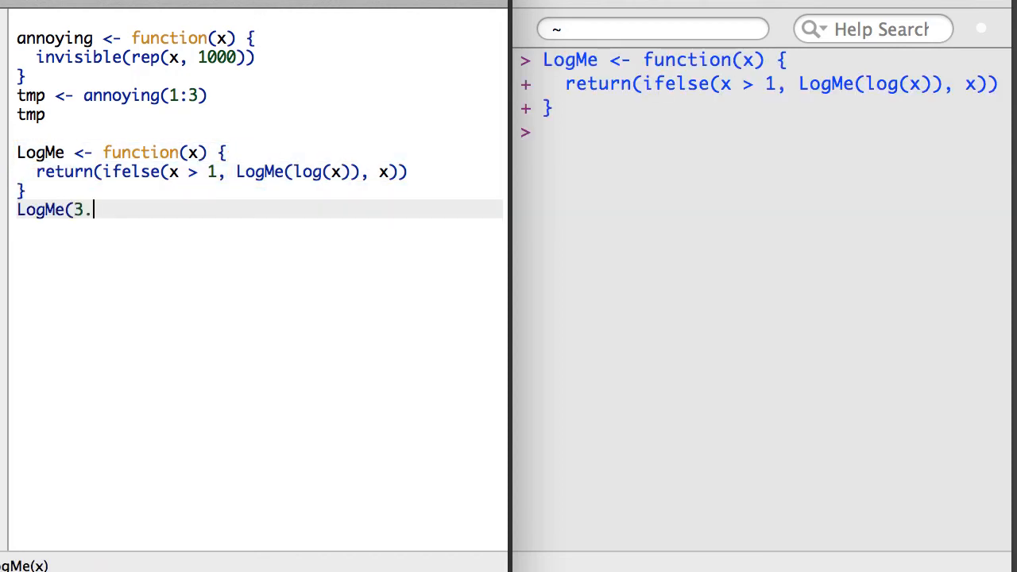
- Run LogMe(3.392) and LogMe(exp(3.392)), each returning 0.2000139
text(392))
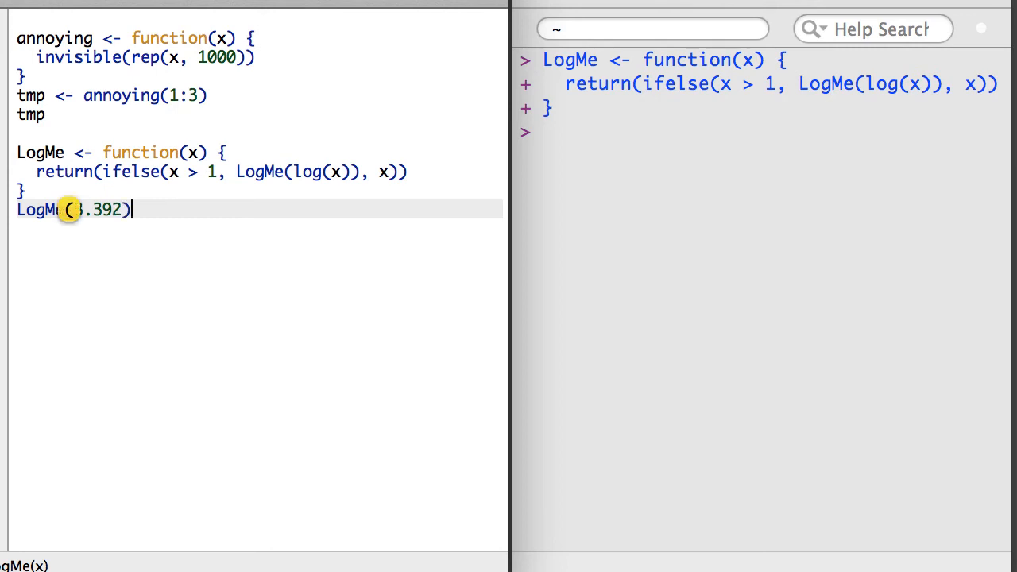
key(Enter)
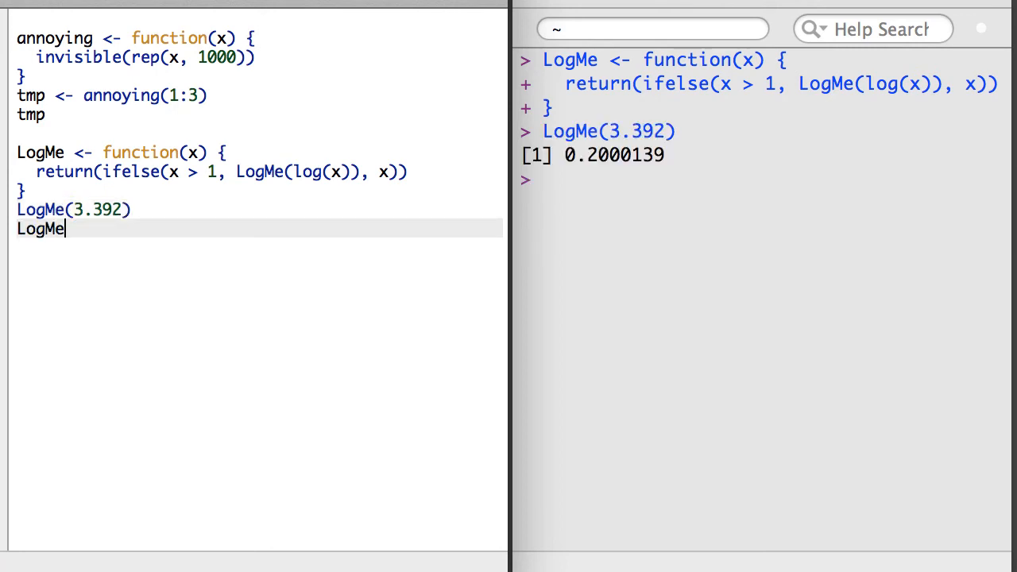
text((exp(3.392)))
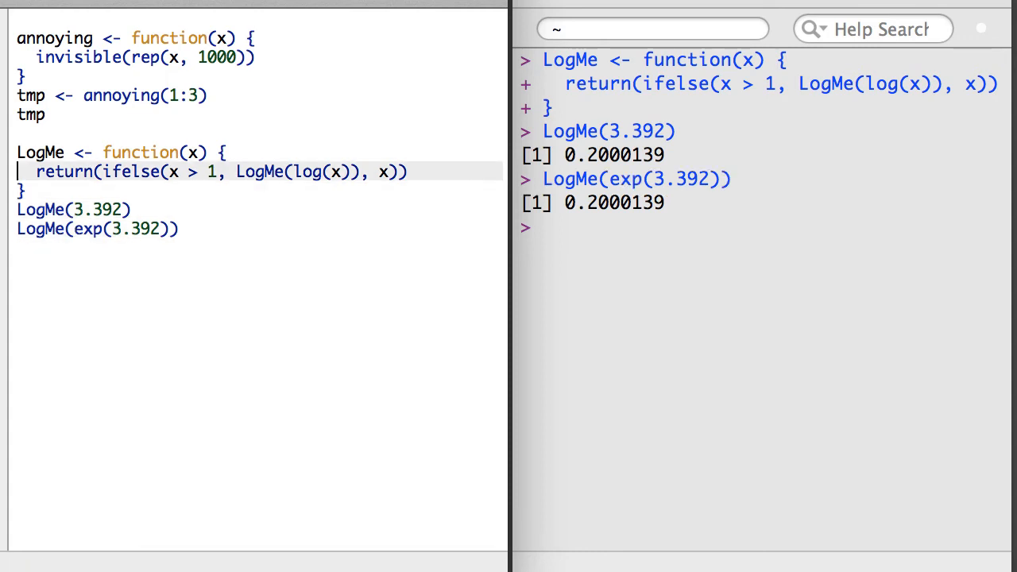
text(R)
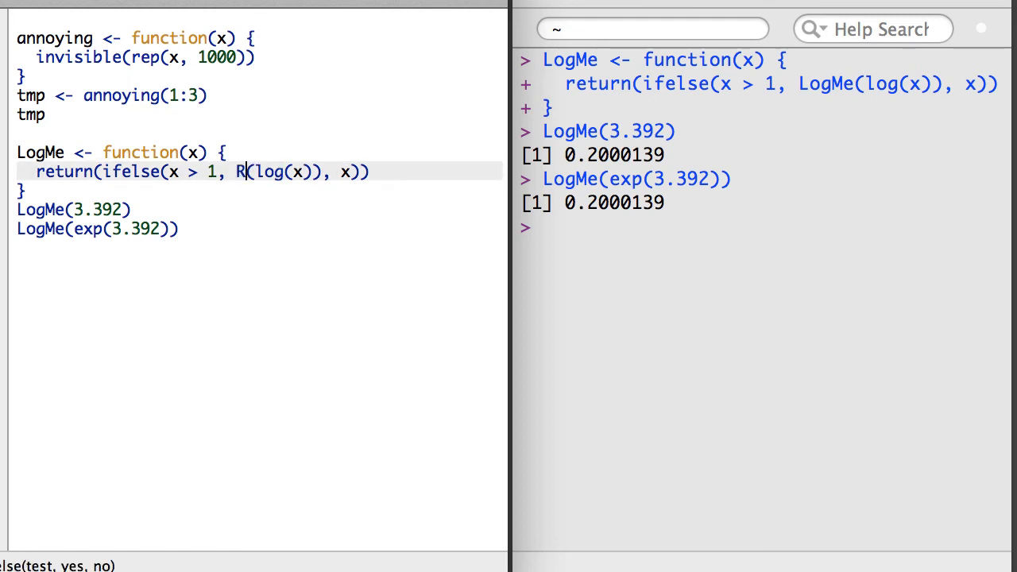